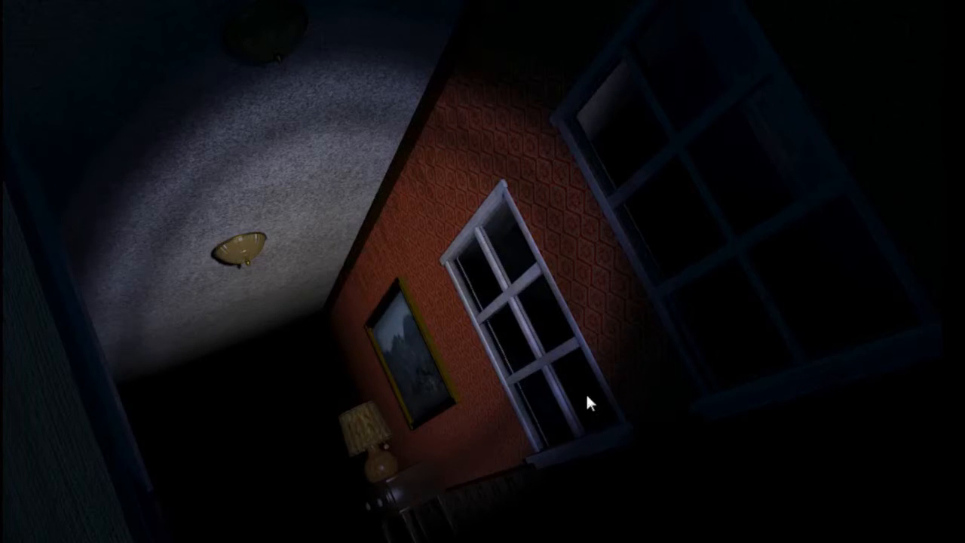
mouse_move(87, 274)
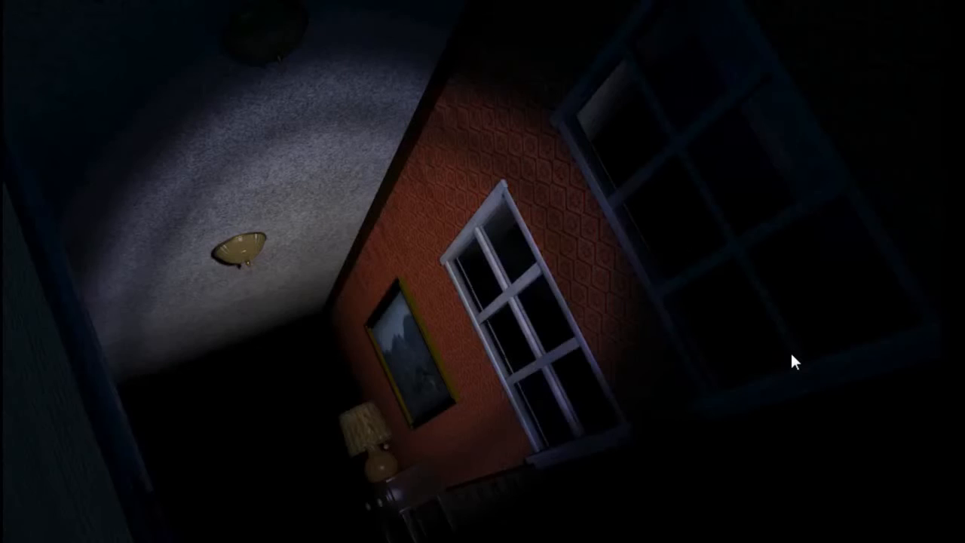
mouse_move(67, 366)
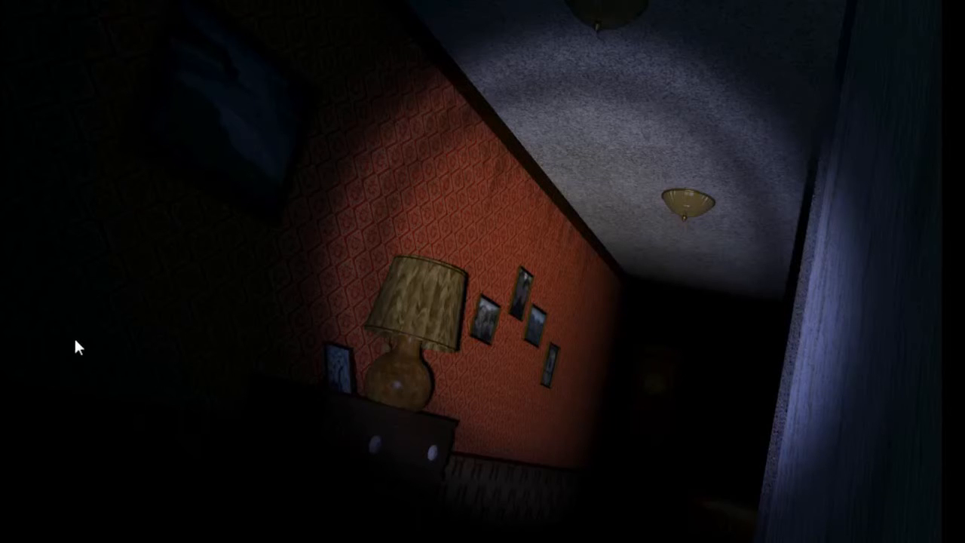
mouse_move(807, 494)
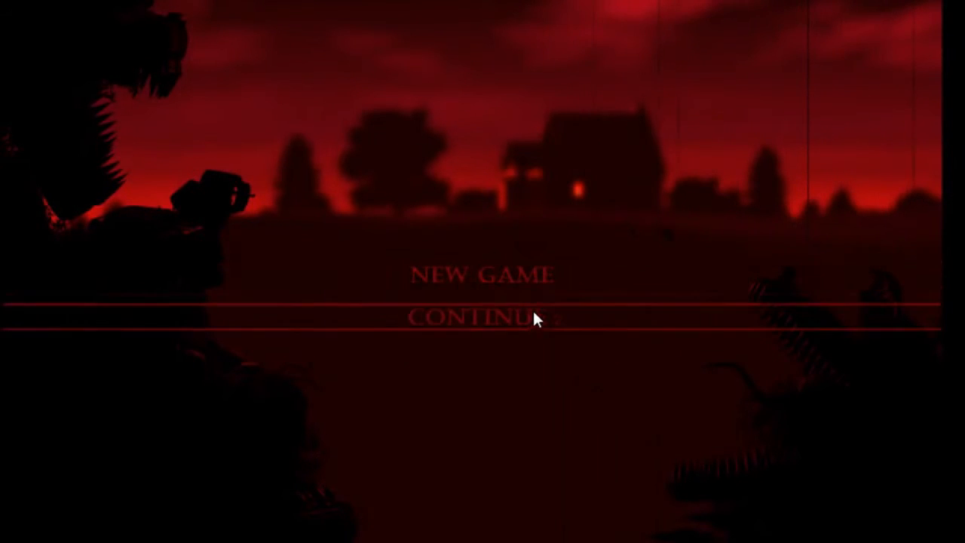
Resume the saved night from the main menu via Continue.
left_click(483, 317)
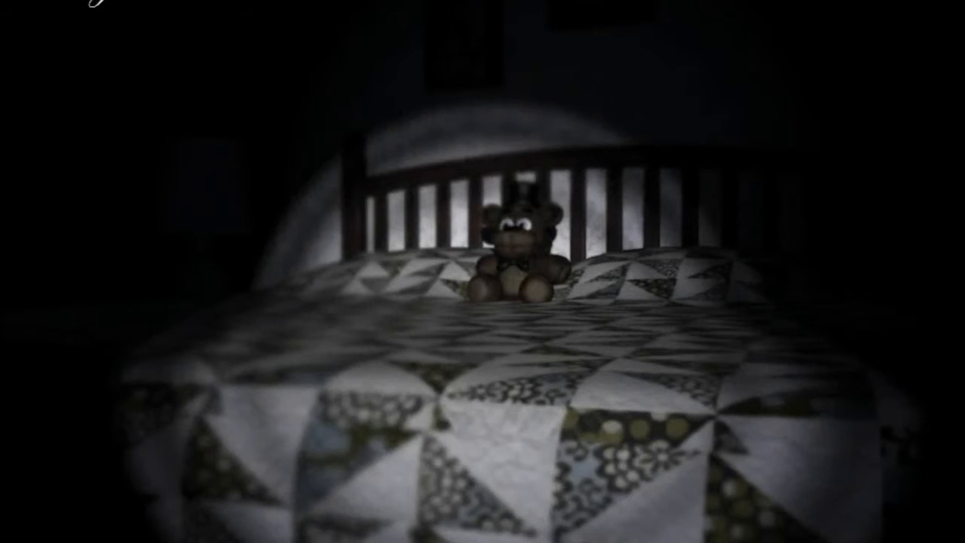